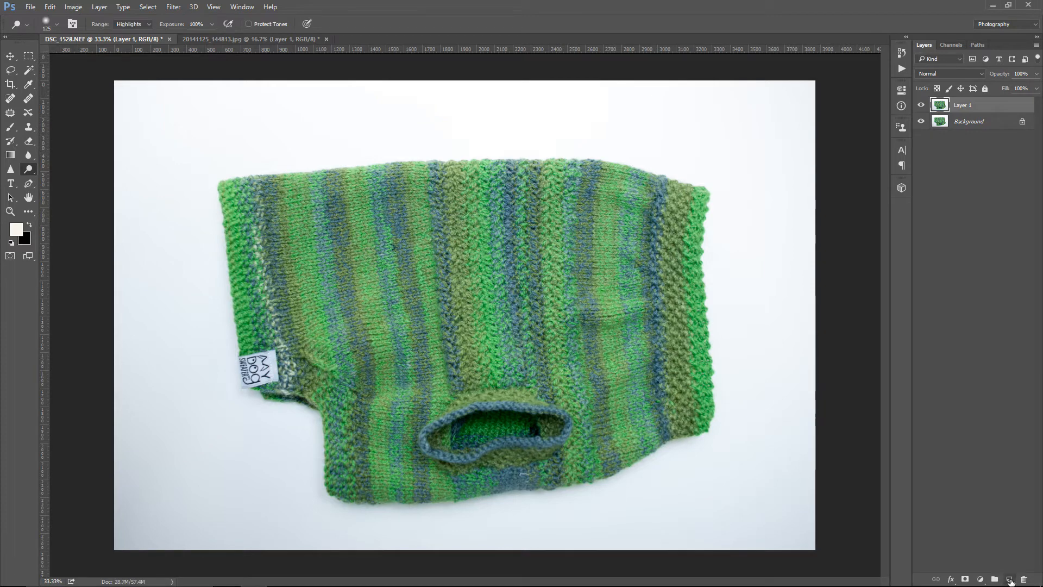
Add a new layer, set the foreground colour to pure white, and pick the Paint Bucket.
{"action": "left_click", "coordinate": [1009, 578]}
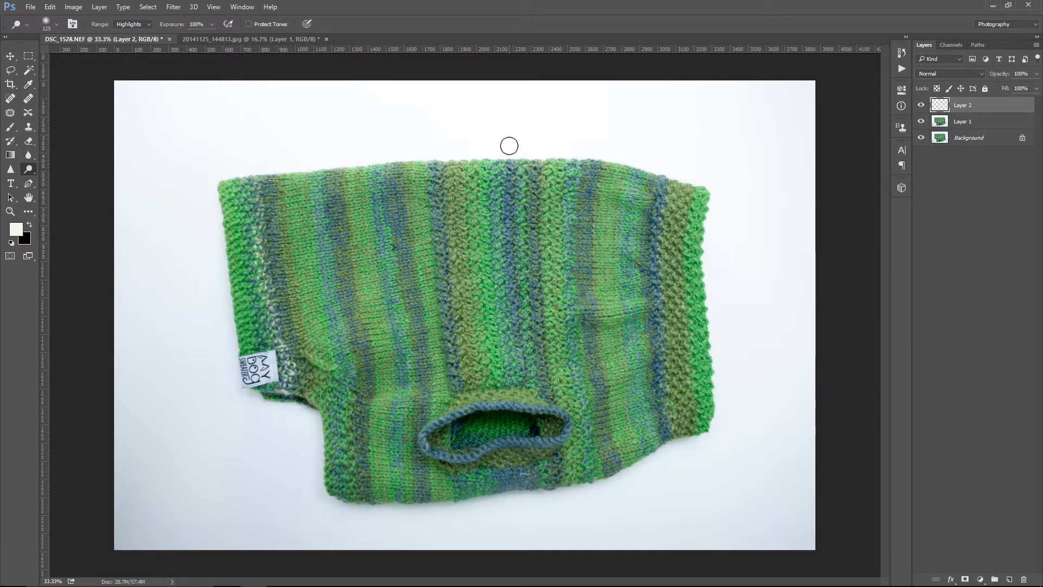
{"action": "left_click", "coordinate": [17, 228]}
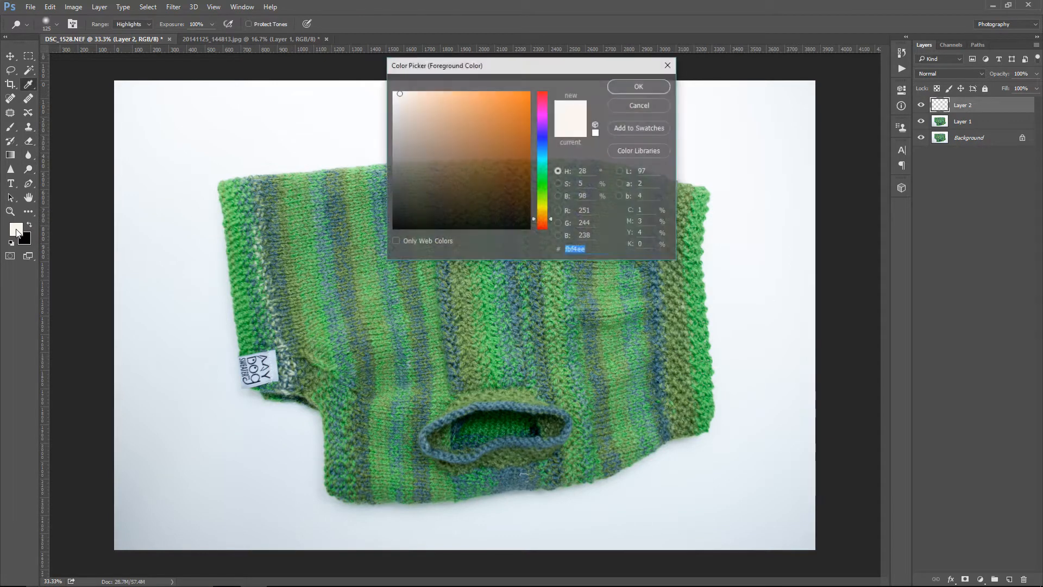
{"action": "left_click", "coordinate": [392, 92]}
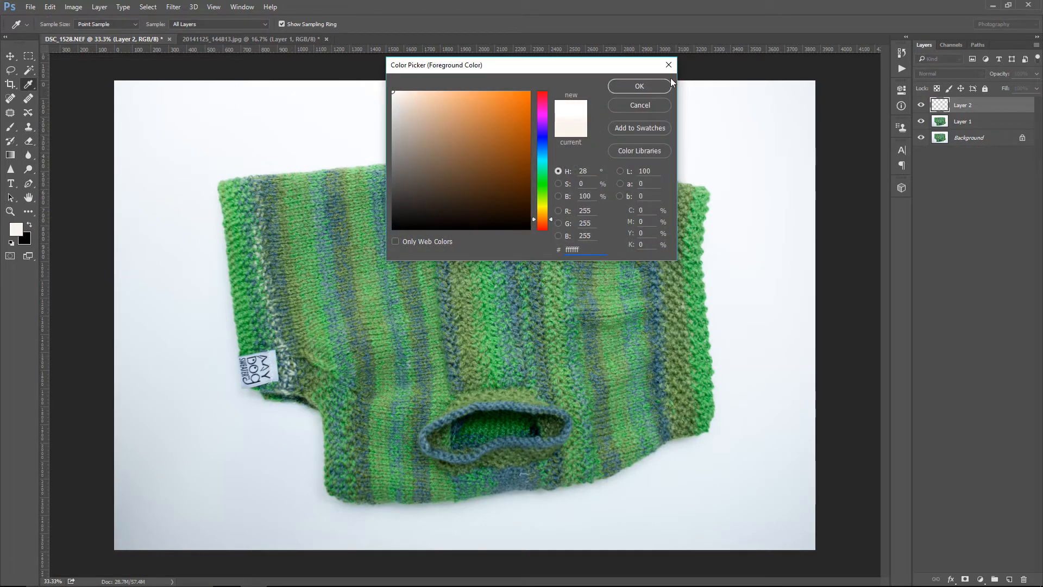
{"action": "left_click", "coordinate": [638, 86]}
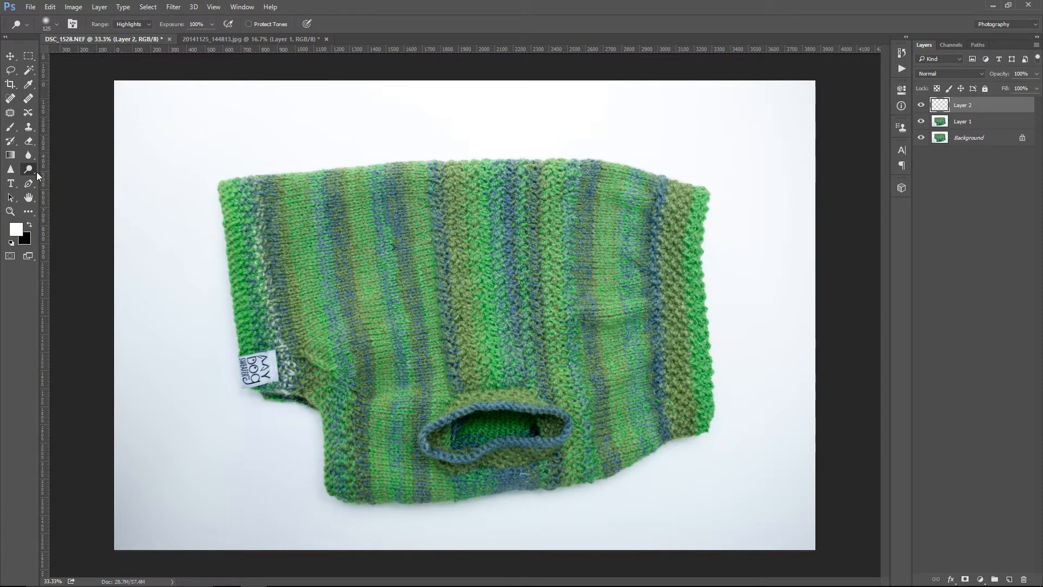
{"action": "left_click", "coordinate": [9, 212]}
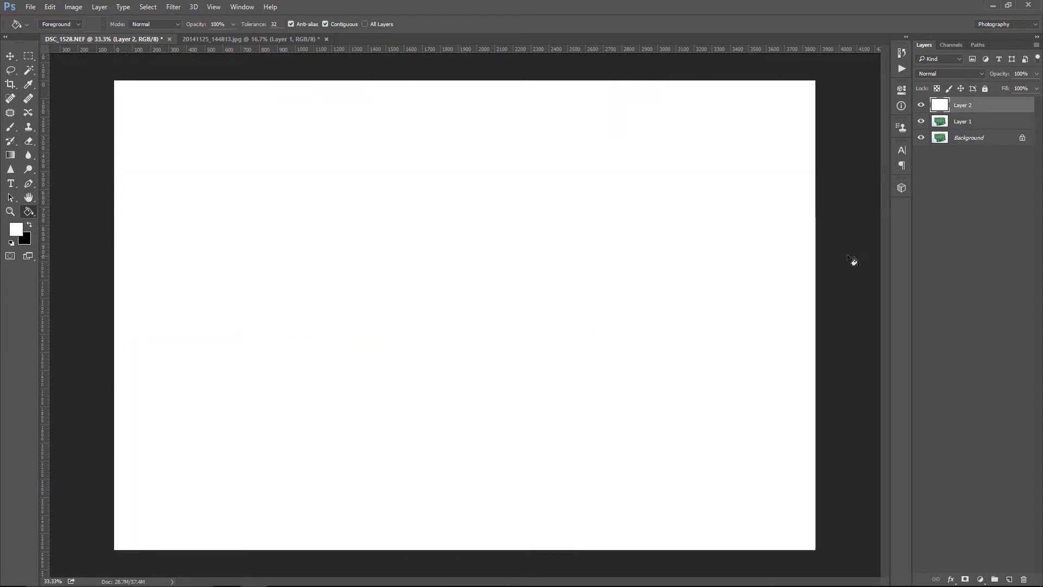
{"action": "mouse_move", "coordinate": [851, 158]}
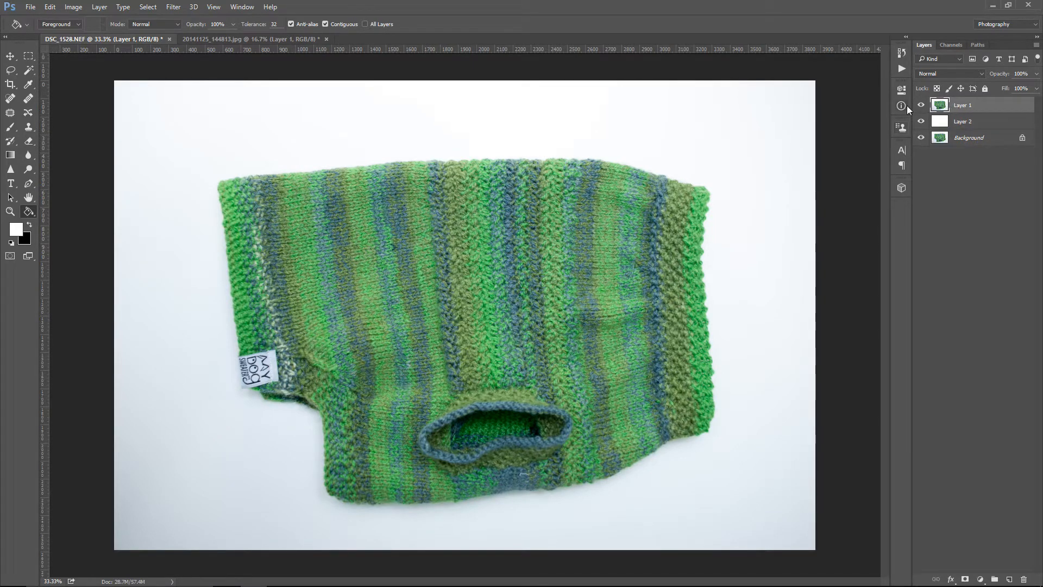
Lasso a loose outline around the sweater and turn it into a layer mask.
{"action": "left_click", "coordinate": [11, 71]}
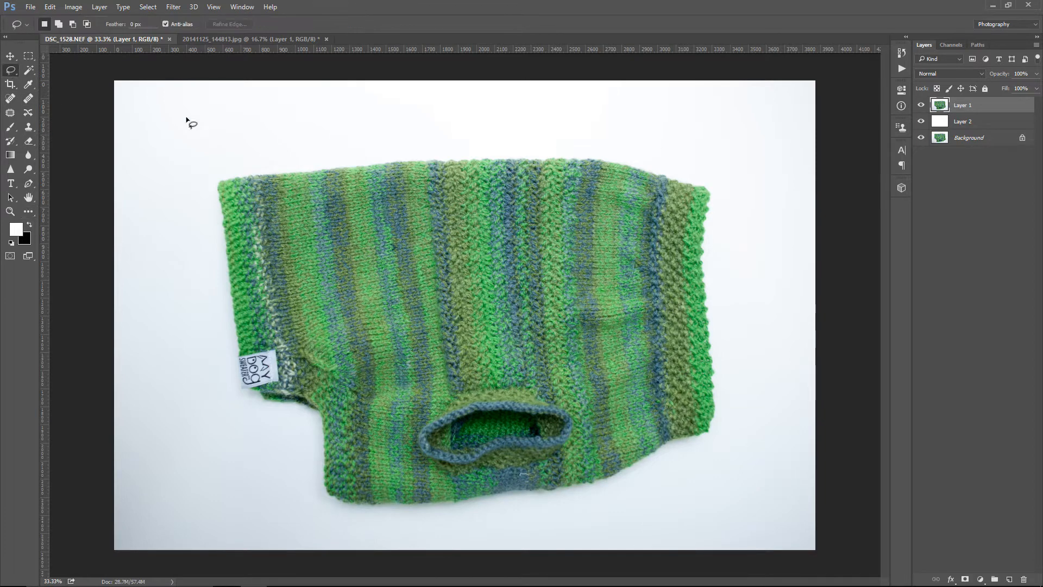
{"action": "left_click_drag", "start_coordinate": [370, 151], "coordinate": [250, 170]}
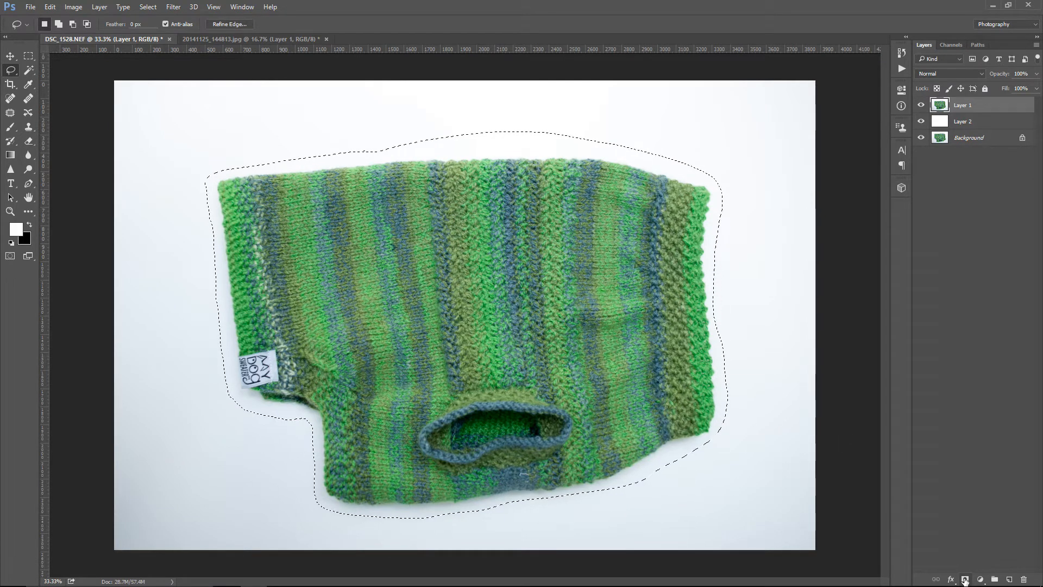
{"action": "left_click", "coordinate": [963, 579]}
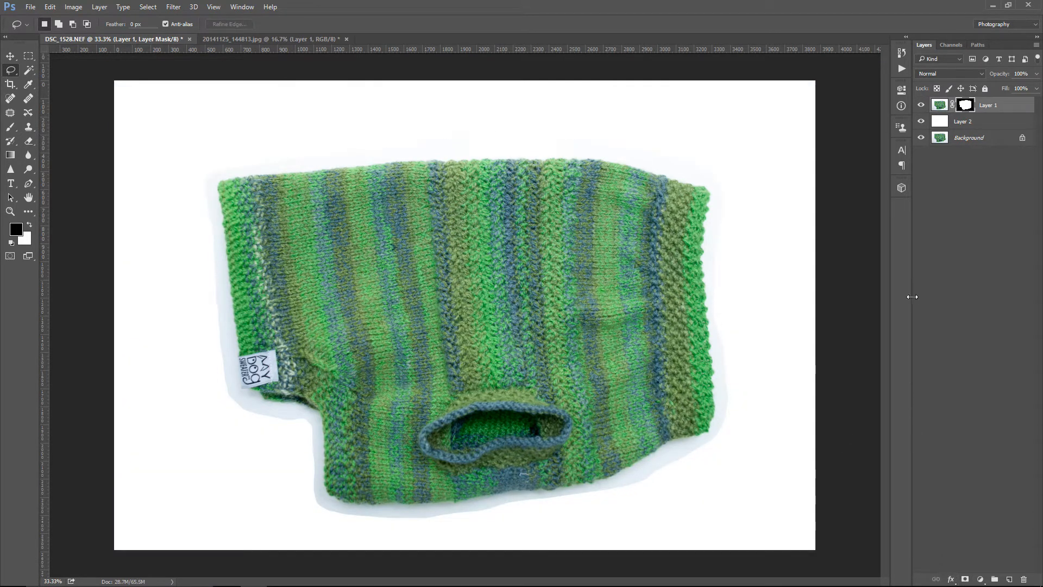
{"action": "mouse_move", "coordinate": [769, 319]}
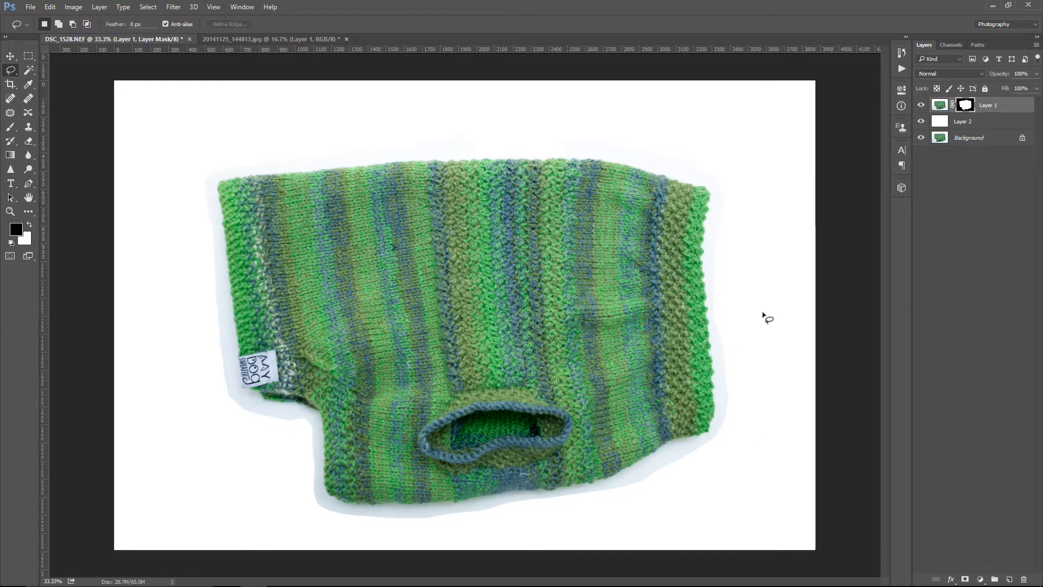
{"action": "mouse_move", "coordinate": [218, 233]}
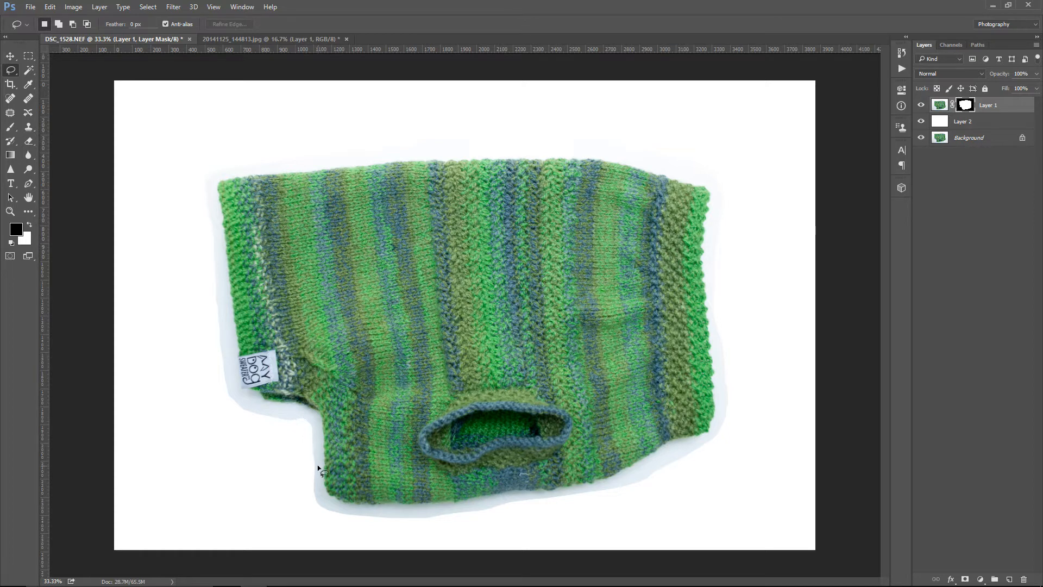
{"action": "mouse_move", "coordinate": [723, 324]}
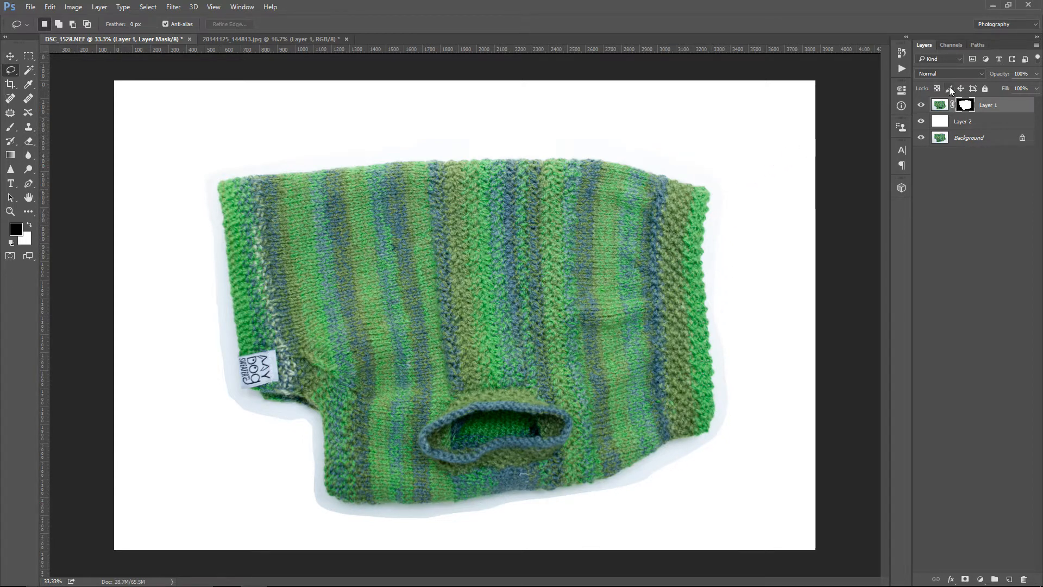
Select the Layer 1 image thumbnail and set the Dodge range to Highlights, toggling Protect Tones.
{"action": "left_click", "coordinate": [940, 105]}
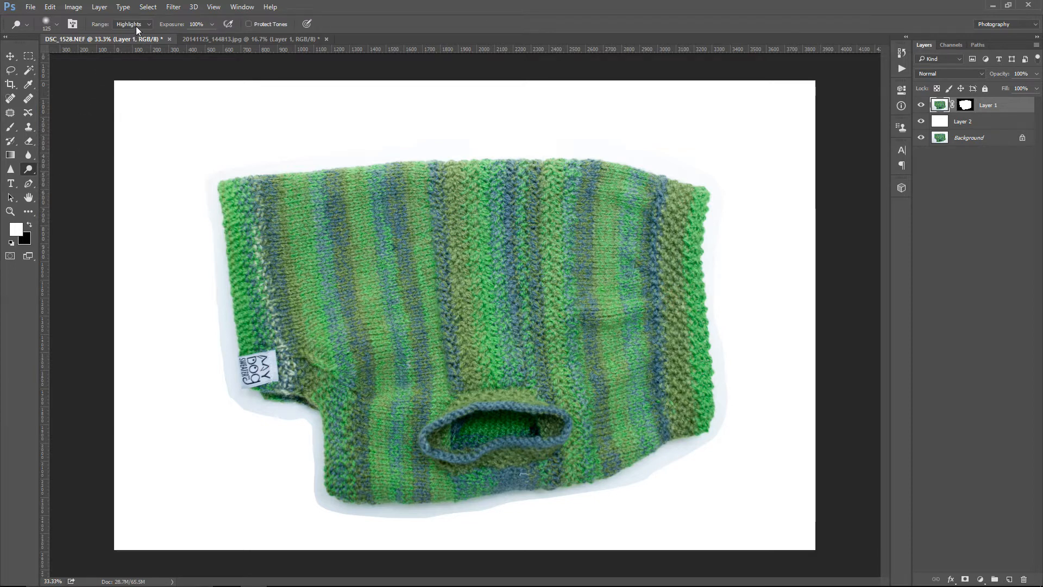
{"action": "left_click", "coordinate": [131, 24]}
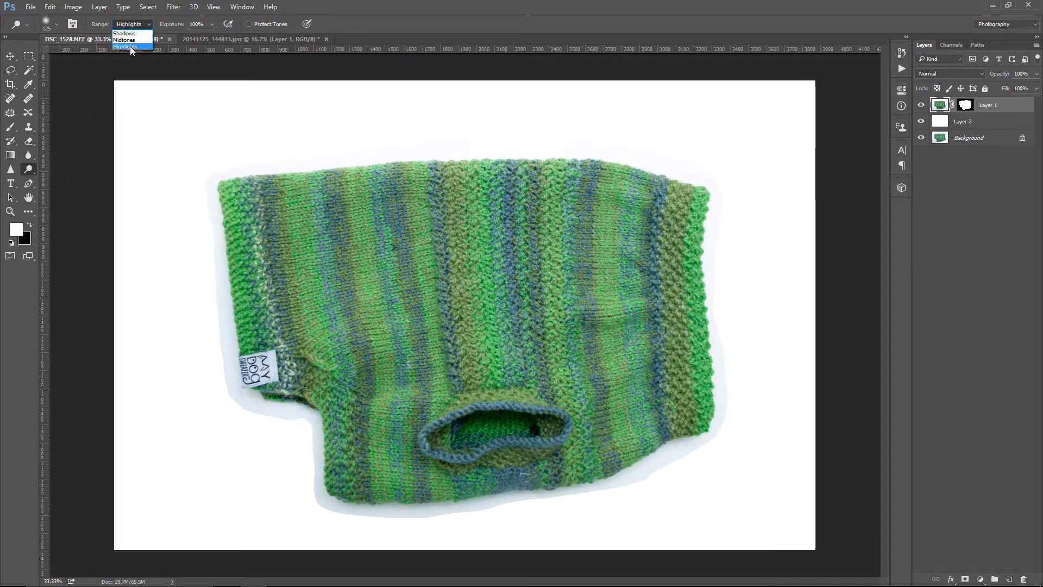
{"action": "left_click", "coordinate": [125, 47]}
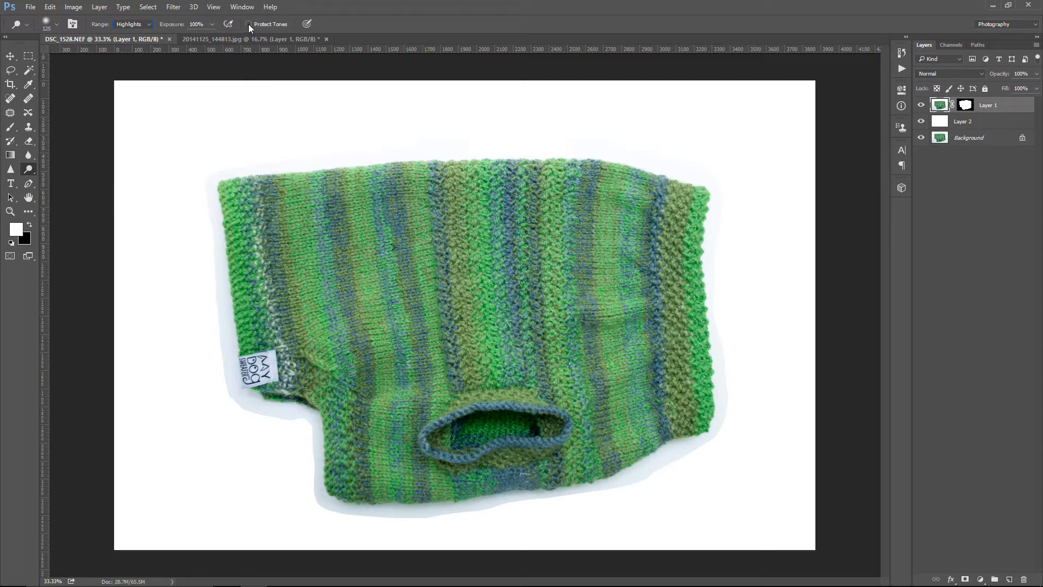
{"action": "left_click", "coordinate": [249, 24]}
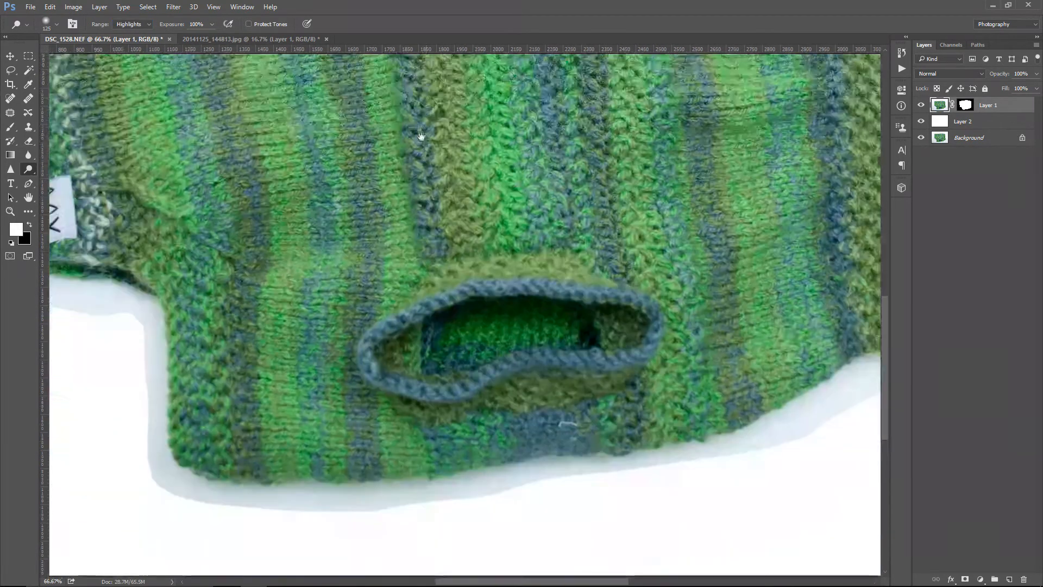
Zoom the view in on the shadow along the sweater's lower edge.
{"action": "scroll", "scroll_direction": "down", "scroll_amount": 3}
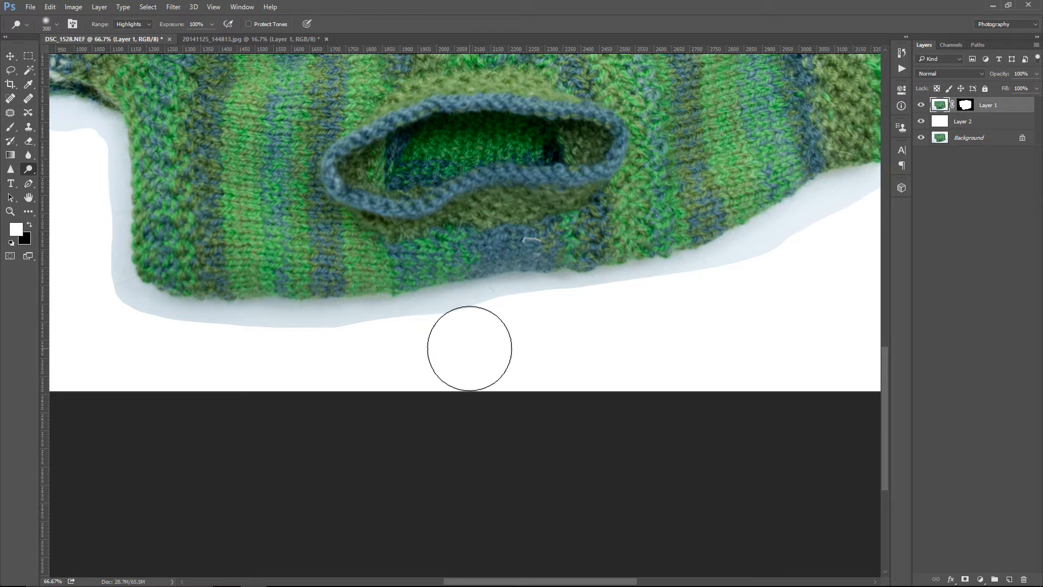
{"action": "mouse_move", "coordinate": [433, 341]}
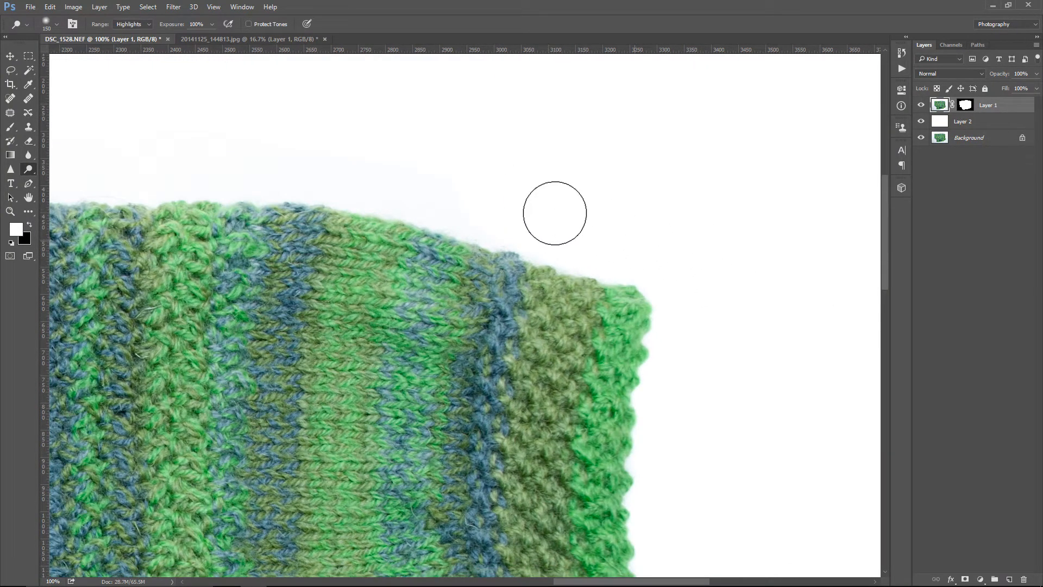
{"action": "mouse_move", "coordinate": [258, 147]}
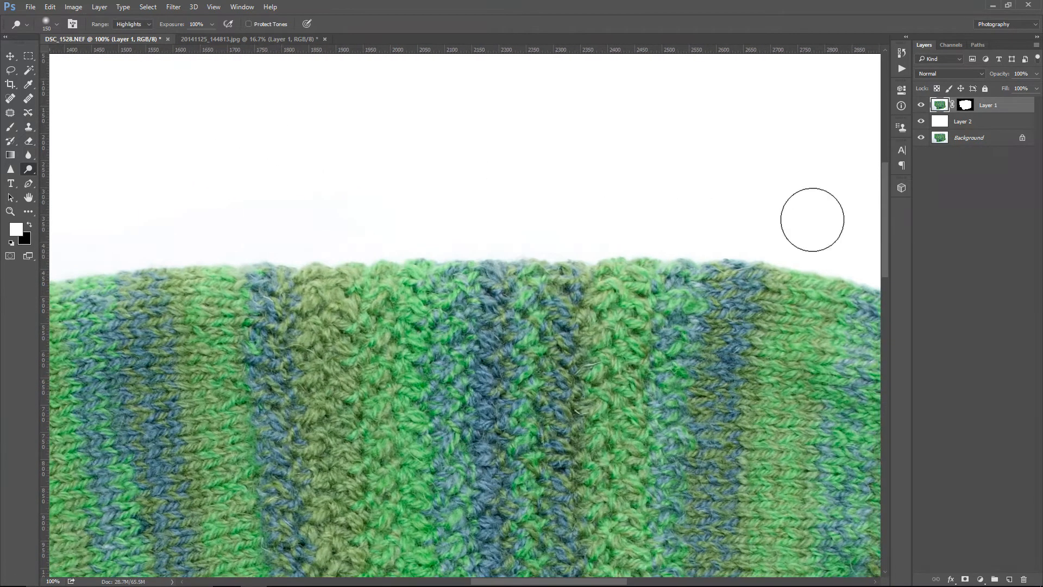
{"action": "mouse_move", "coordinate": [432, 208]}
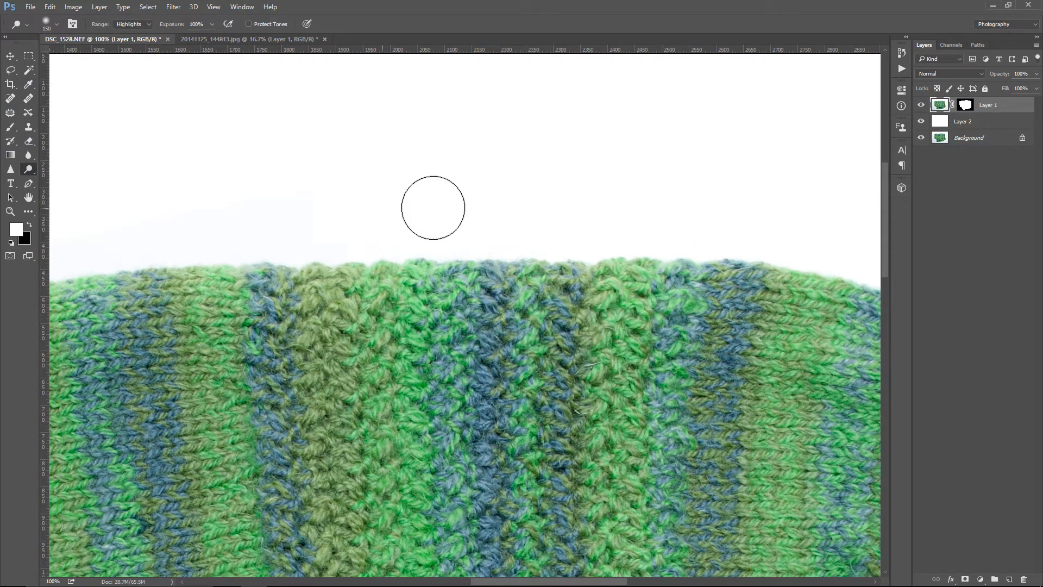
{"action": "mouse_move", "coordinate": [210, 197]}
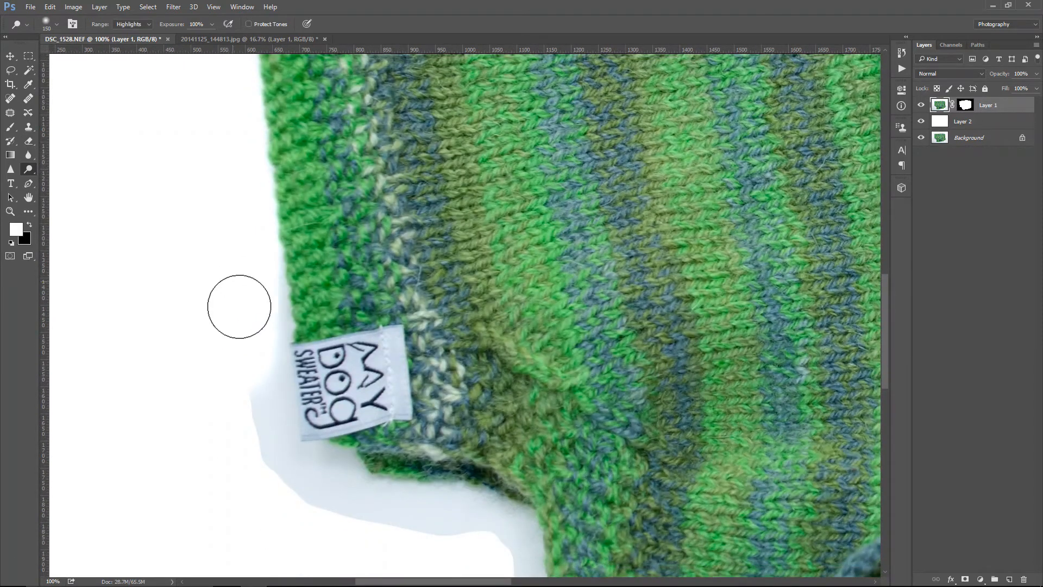
{"action": "mouse_move", "coordinate": [249, 432]}
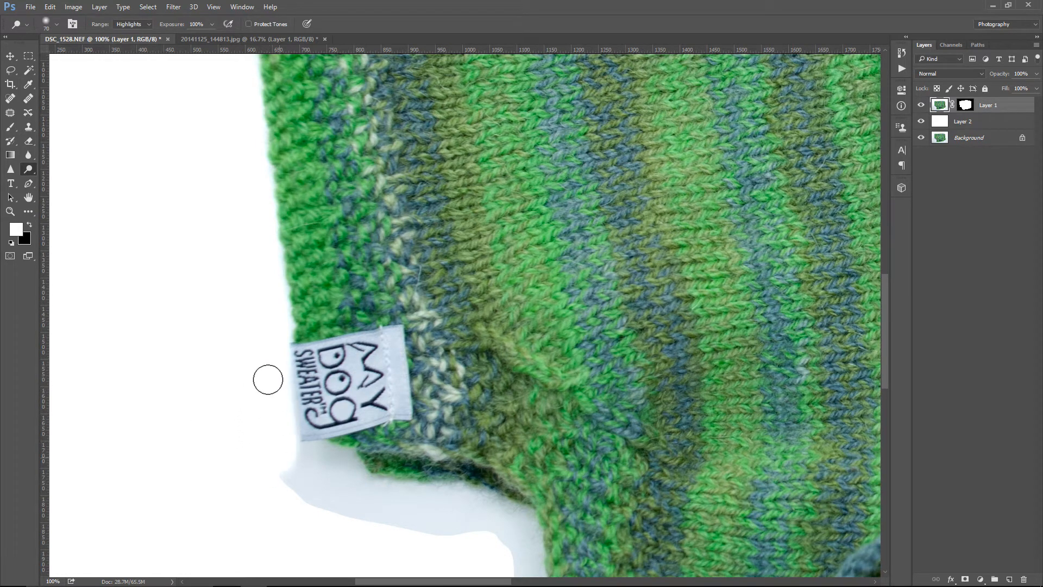
{"action": "mouse_move", "coordinate": [298, 514]}
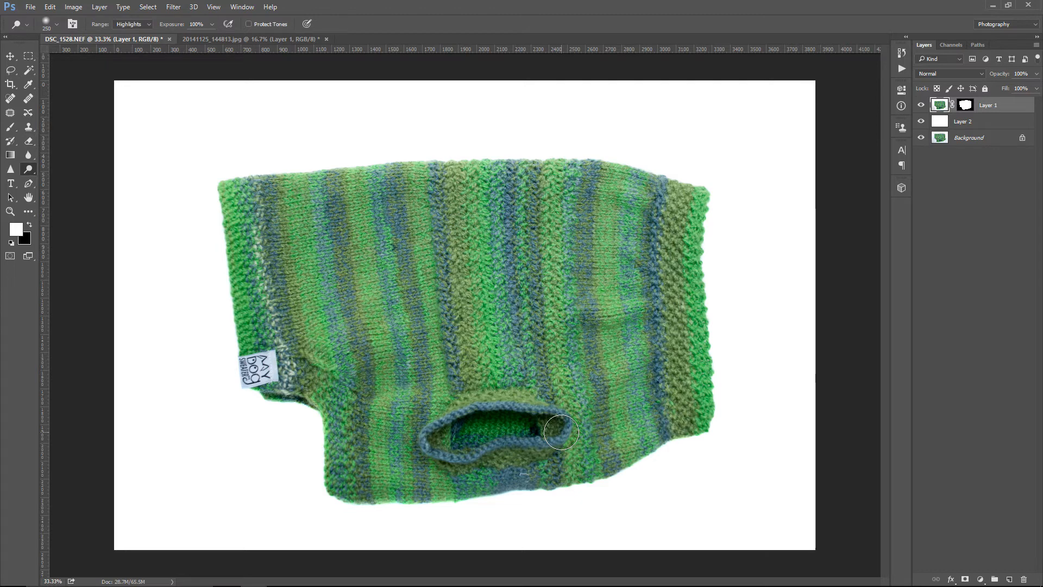
{"action": "mouse_move", "coordinate": [276, 44]}
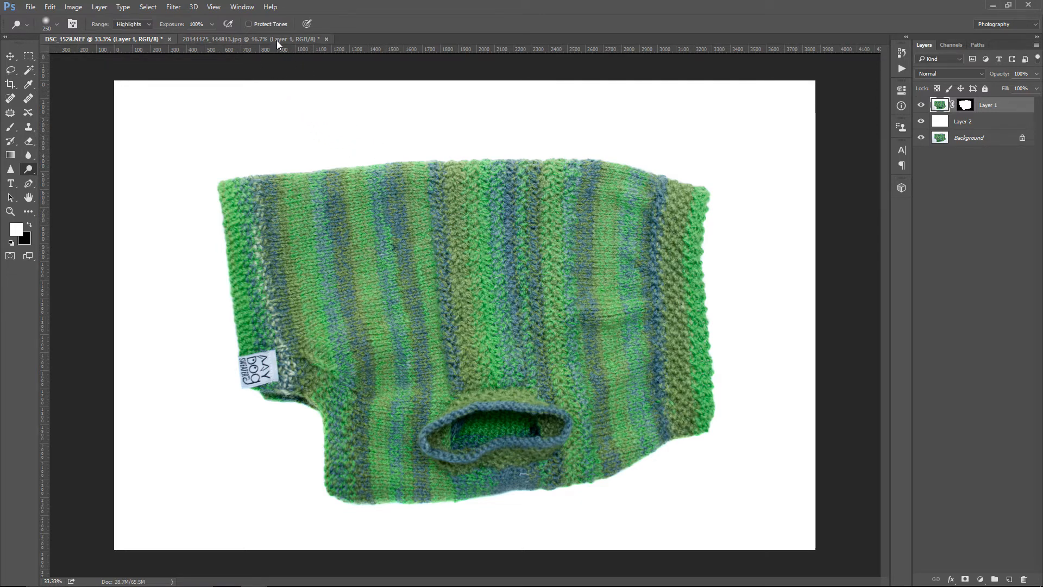
Bring the 20141125_144813.jpg butterfly document forward.
{"action": "left_click", "coordinate": [253, 39]}
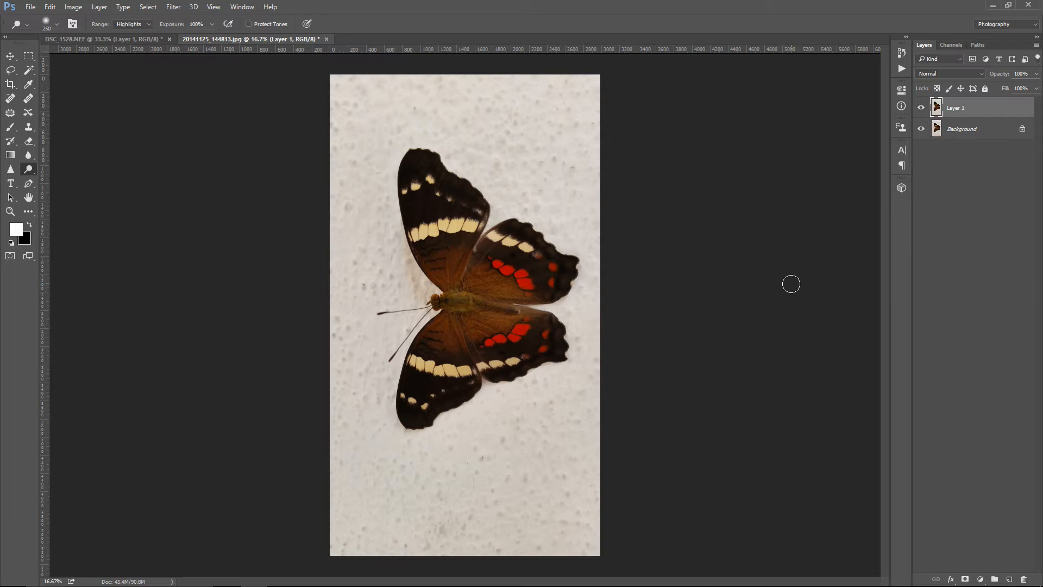
{"action": "mouse_move", "coordinate": [741, 382]}
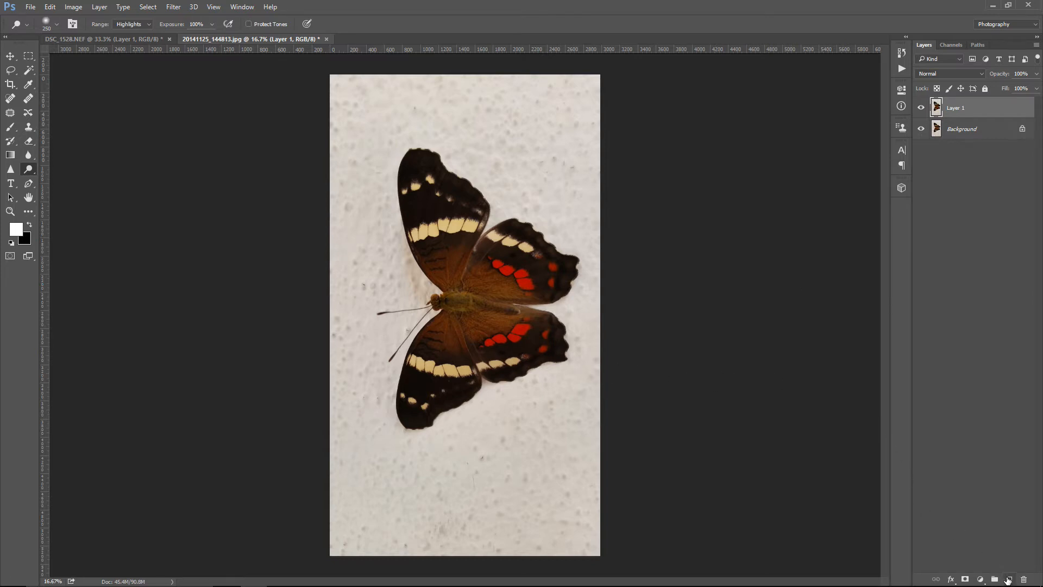
Add a new layer, fill it white with the Paint Bucket, then reselect the butterfly layer.
{"action": "left_click", "coordinate": [1008, 578]}
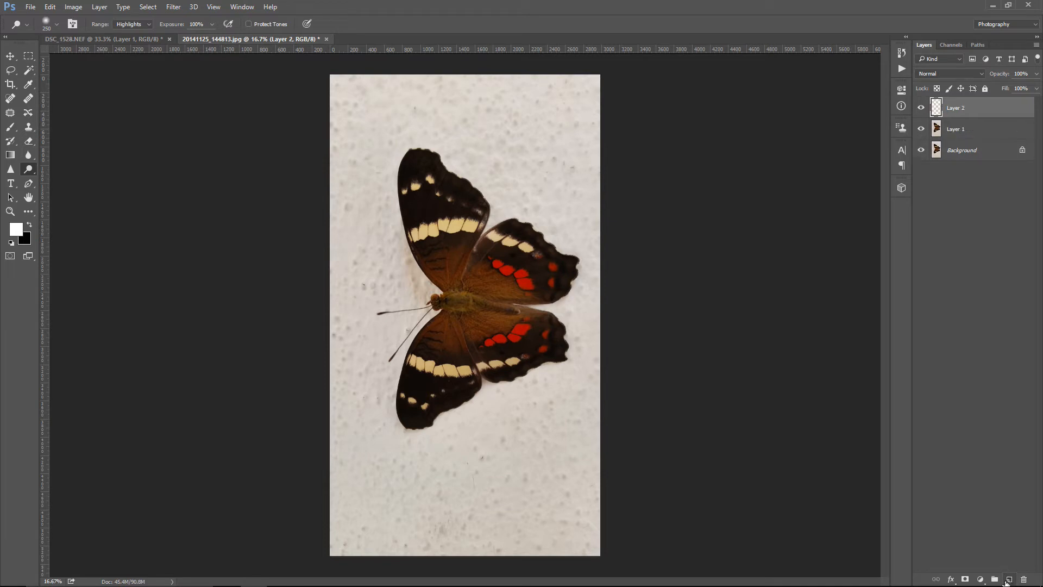
{"action": "mouse_move", "coordinate": [68, 200]}
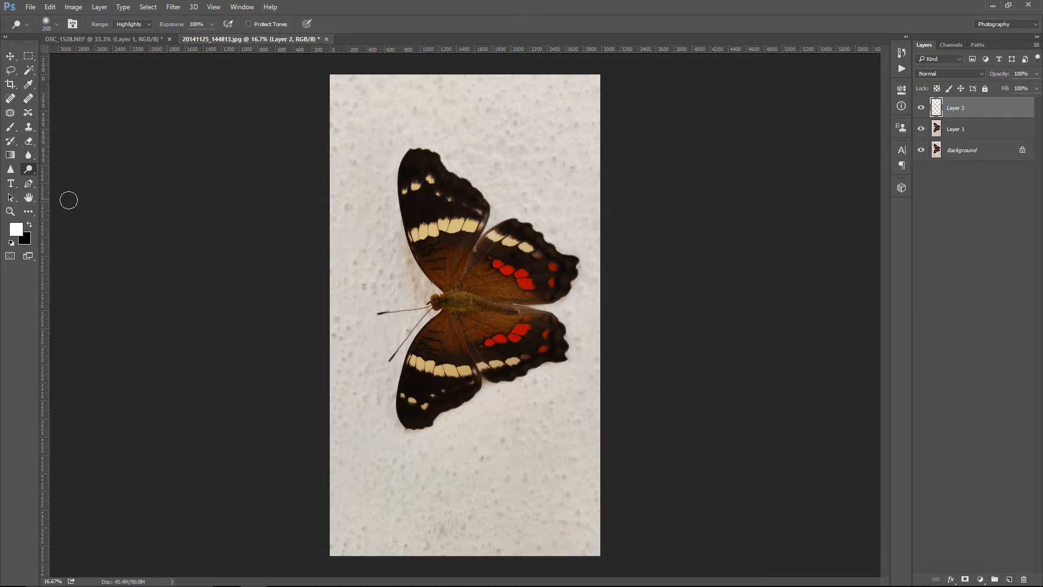
{"action": "left_click", "coordinate": [28, 211]}
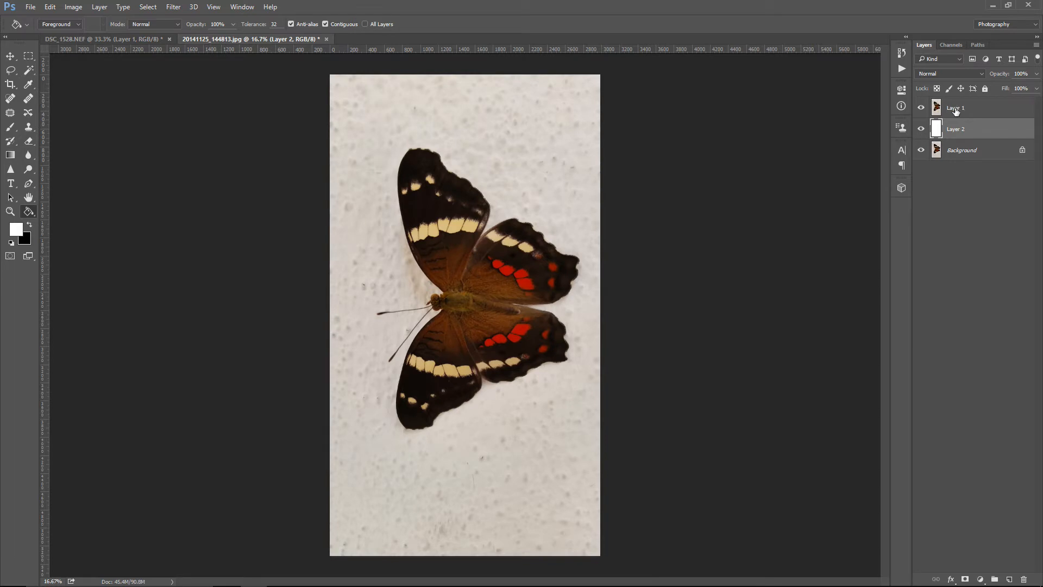
{"action": "left_click", "coordinate": [957, 107]}
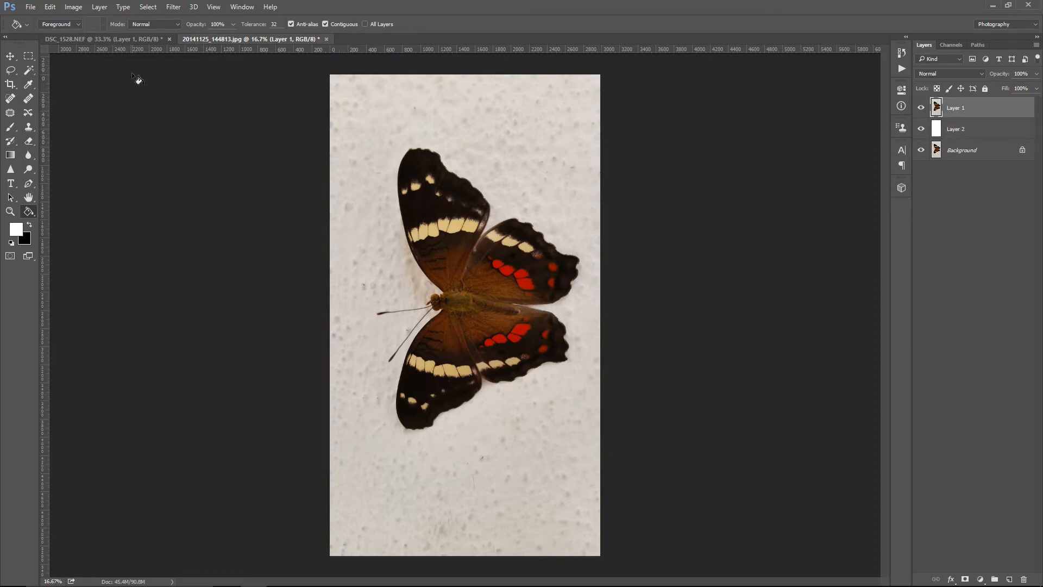
{"action": "left_click", "coordinate": [9, 71]}
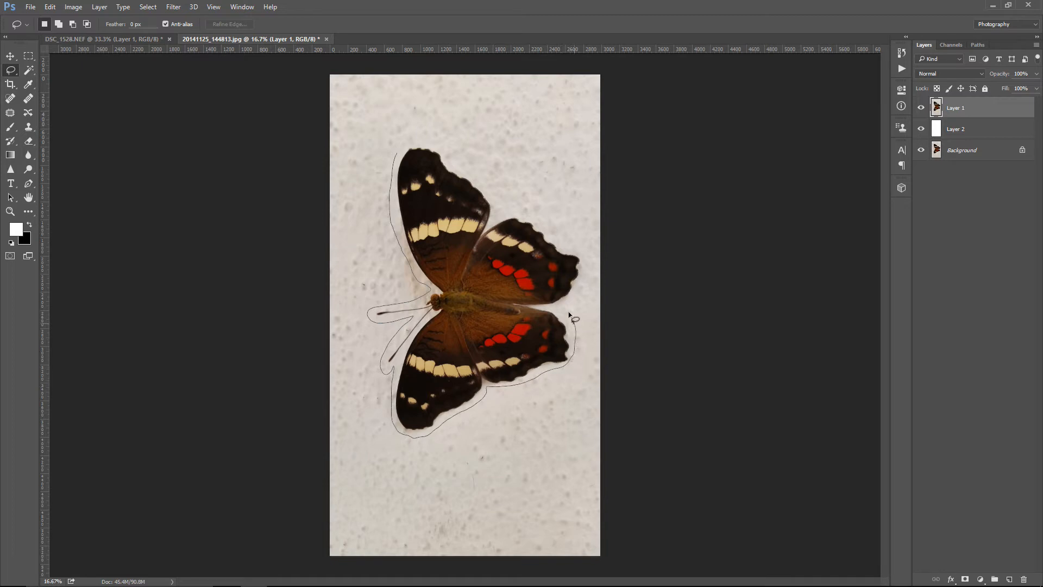
{"action": "mouse_move", "coordinate": [561, 233]}
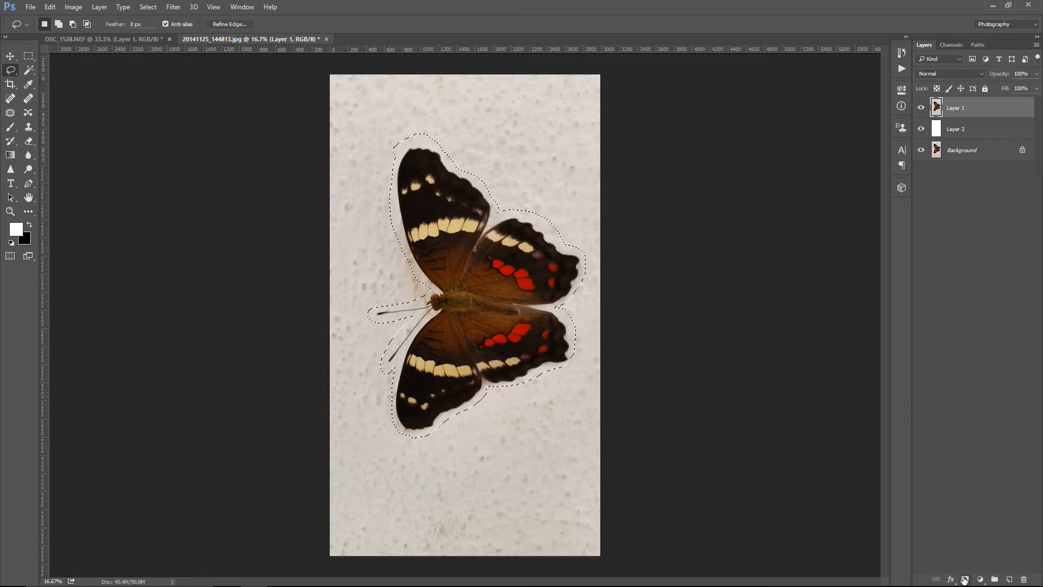
Add a layer mask from the butterfly selection to hide the surrounding wall.
{"action": "left_click", "coordinate": [964, 578]}
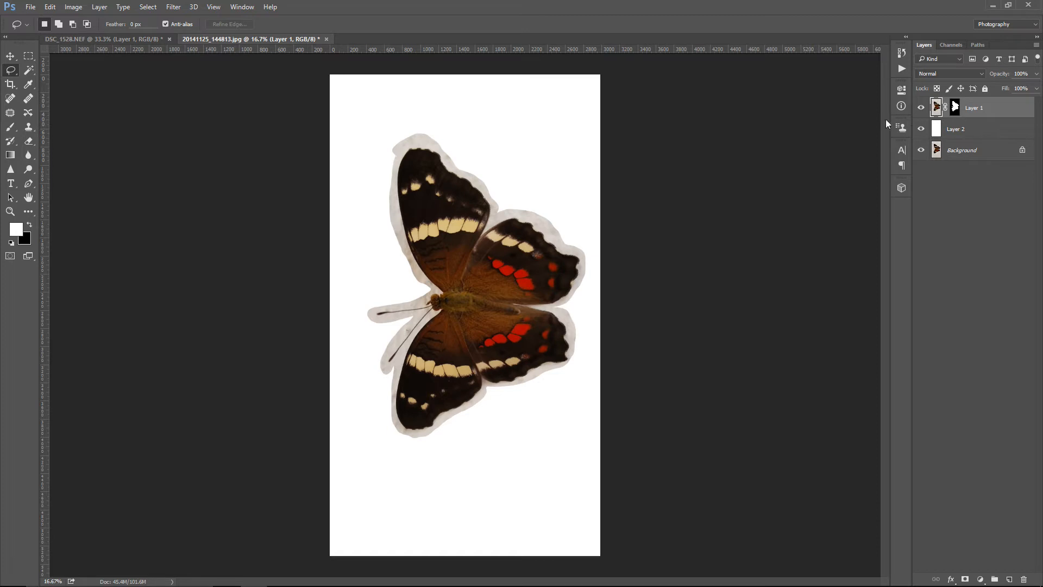
Switch to the Dodge tool for lightening the highlights.
{"action": "left_click", "coordinate": [28, 156]}
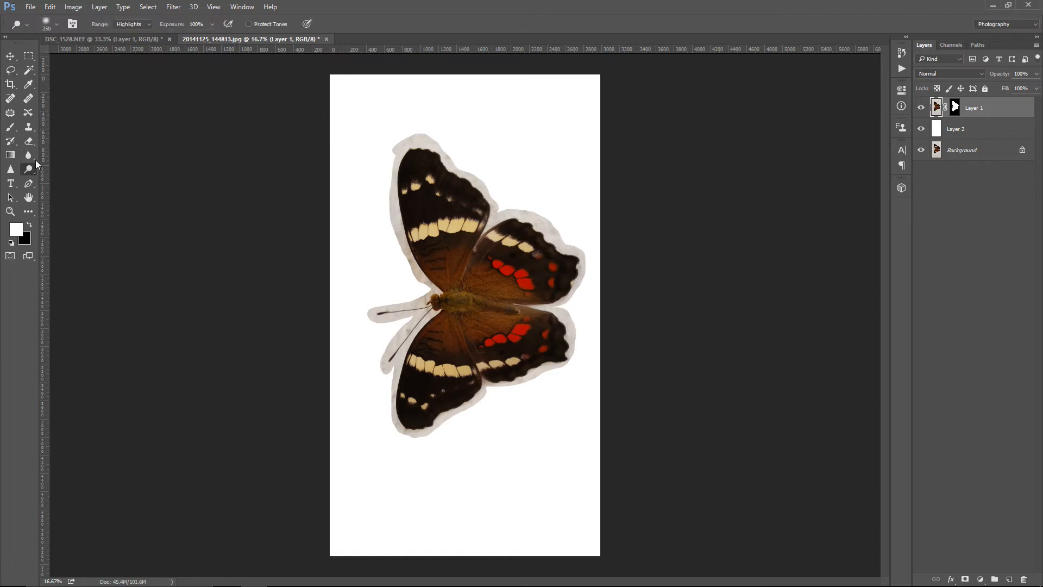
{"action": "mouse_move", "coordinate": [158, 26]}
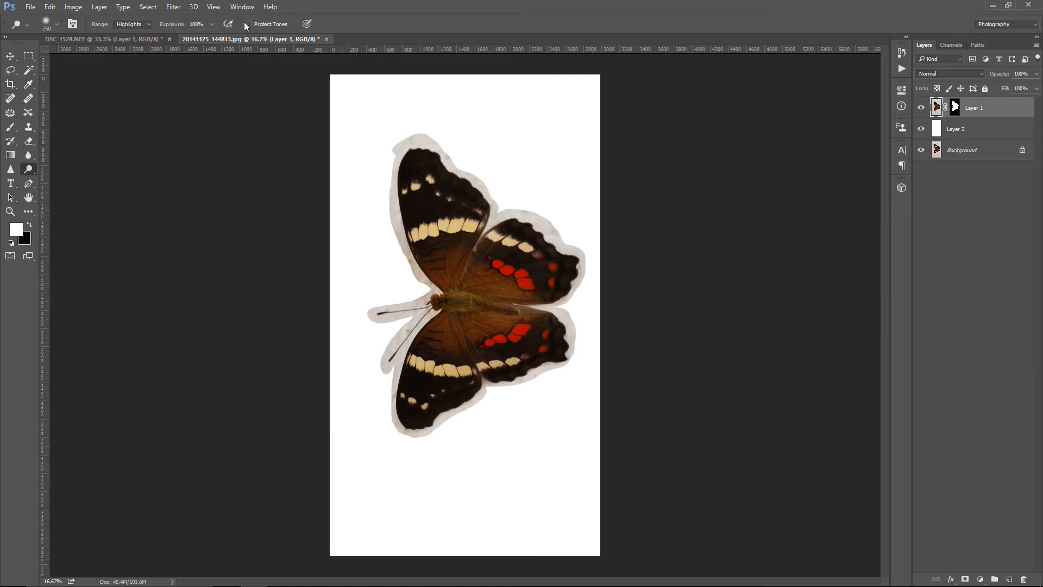
{"action": "mouse_move", "coordinate": [259, 30]}
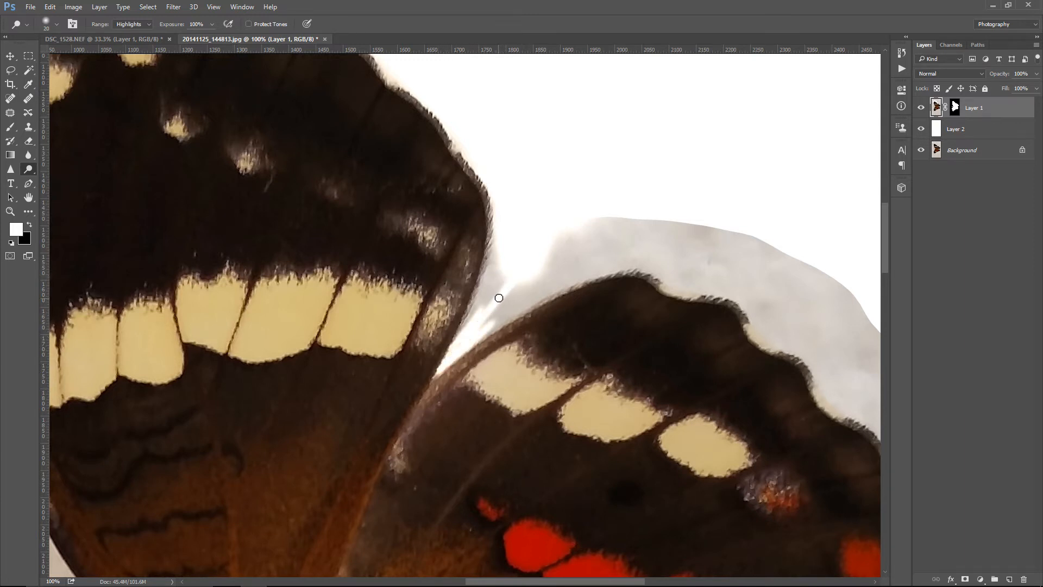
{"action": "mouse_move", "coordinate": [509, 266]}
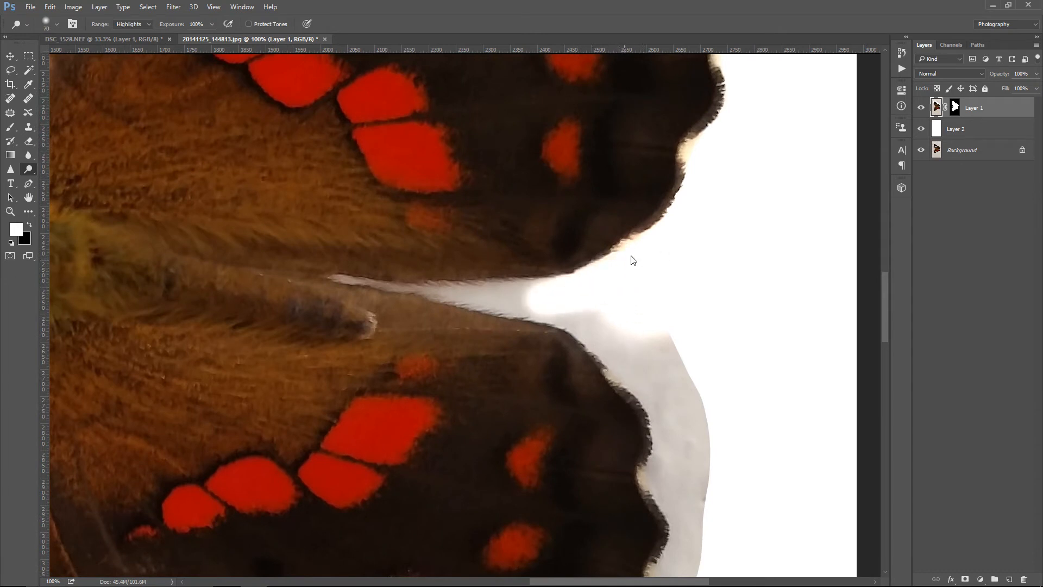
{"action": "mouse_move", "coordinate": [785, 136]}
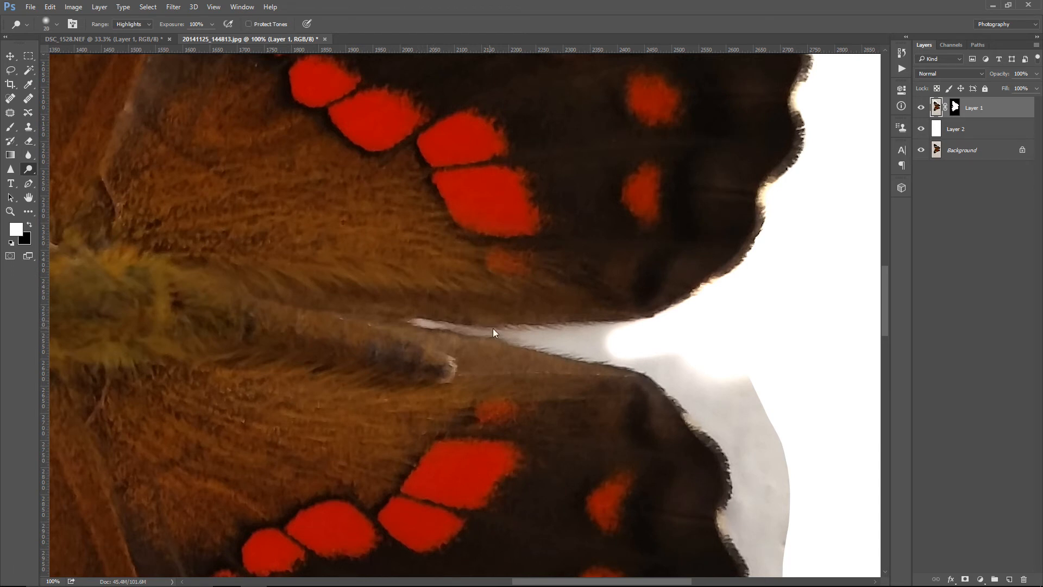
{"action": "mouse_move", "coordinate": [451, 326]}
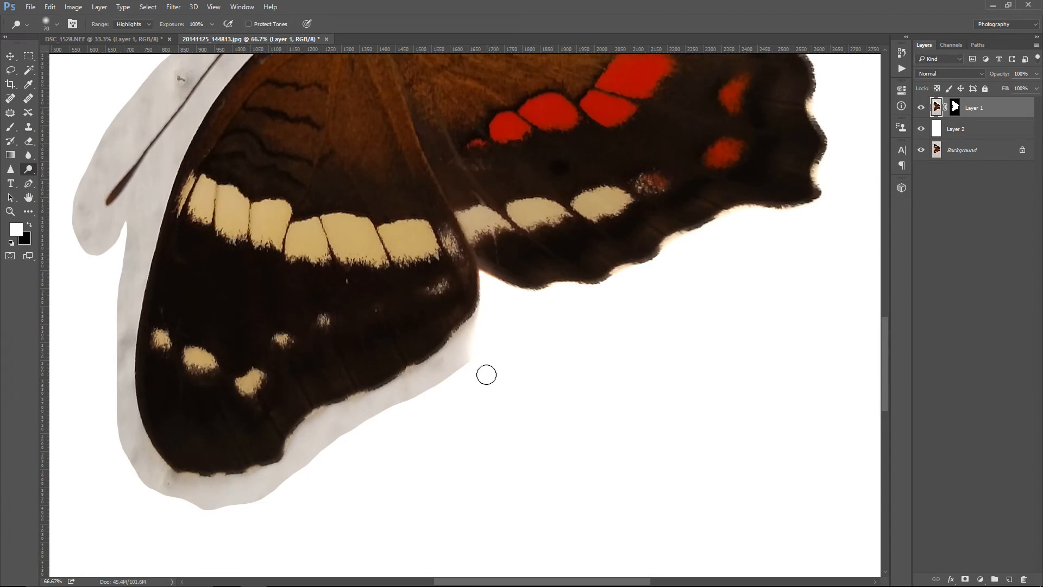
{"action": "mouse_move", "coordinate": [500, 332]}
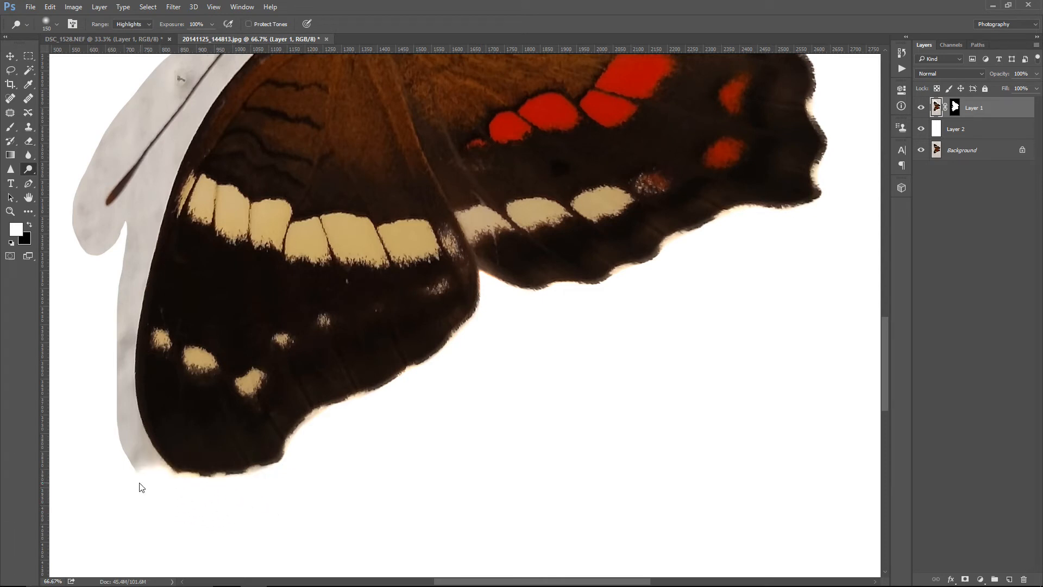
{"action": "mouse_move", "coordinate": [92, 361]}
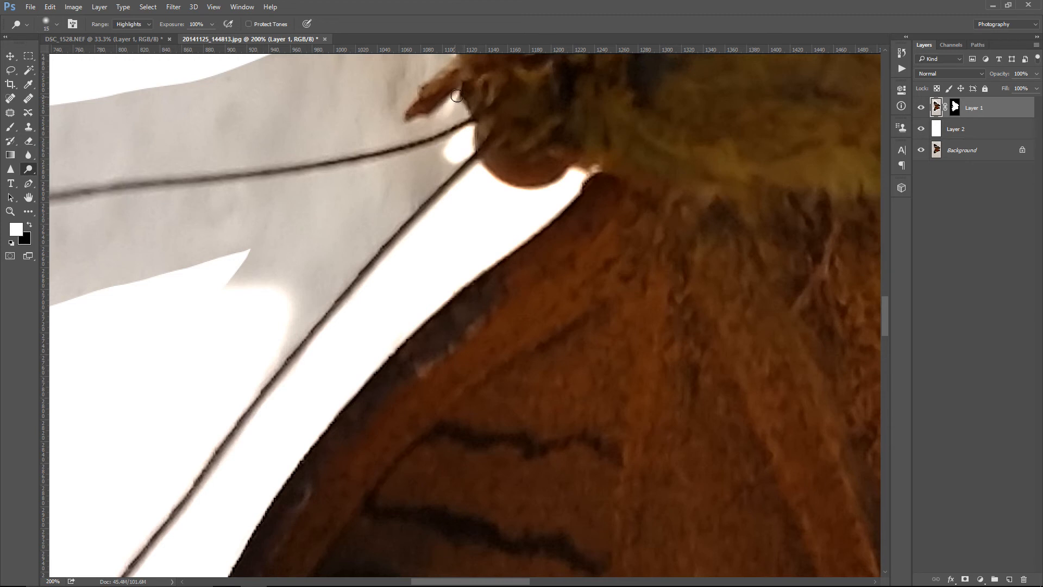
{"action": "mouse_move", "coordinate": [447, 120]}
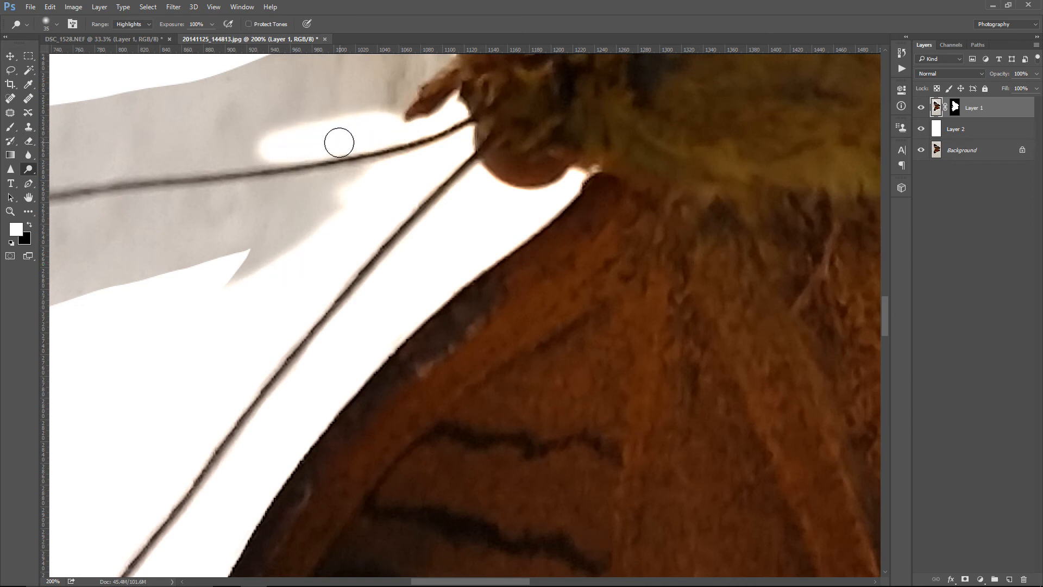
Zoom out with Ctrl+minus to frame the antennae and head area.
{"action": "key", "text": "ctrl+minus"}
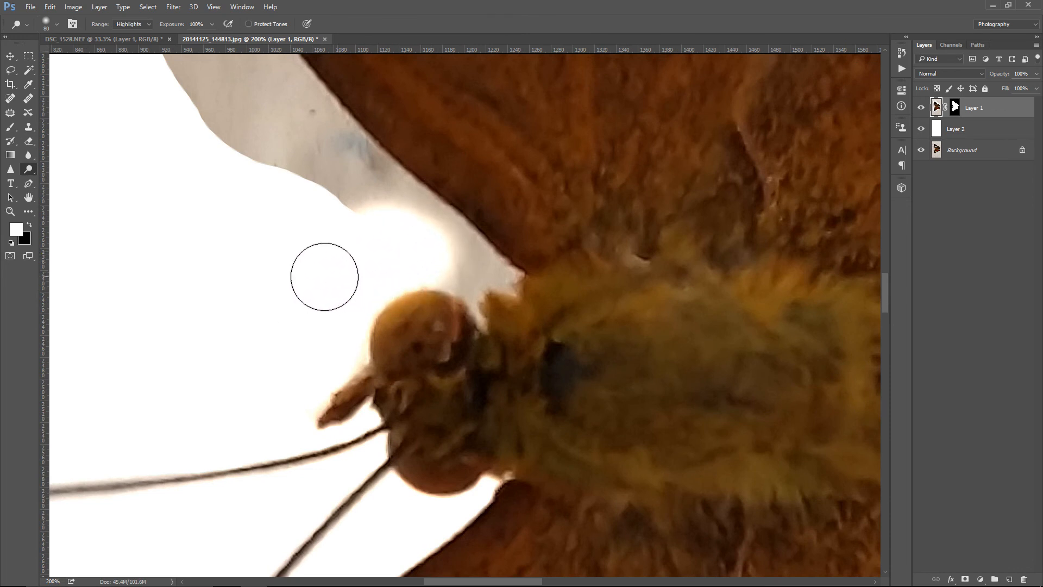
{"action": "mouse_move", "coordinate": [460, 257]}
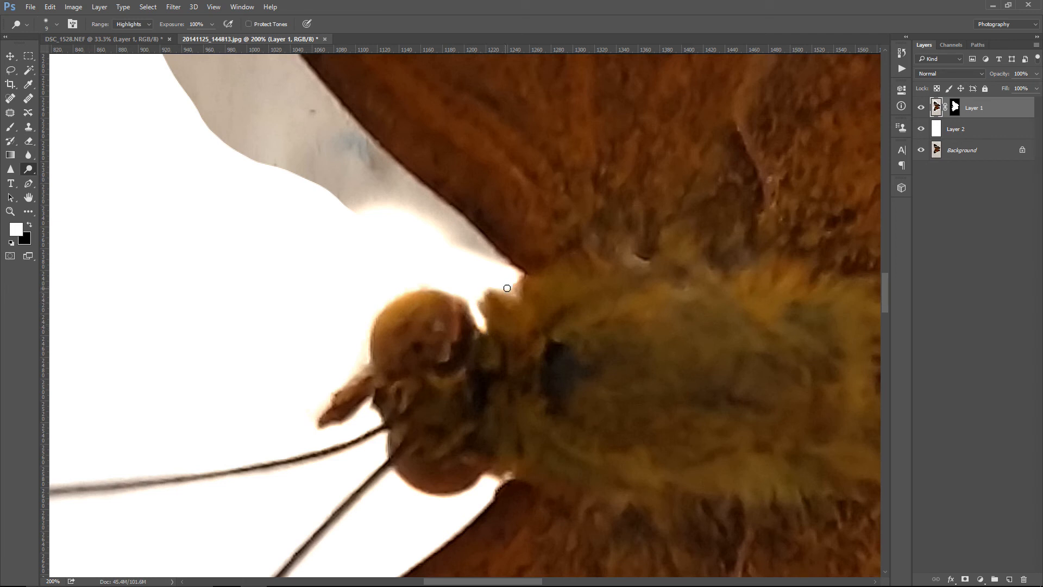
{"action": "mouse_move", "coordinate": [296, 252]}
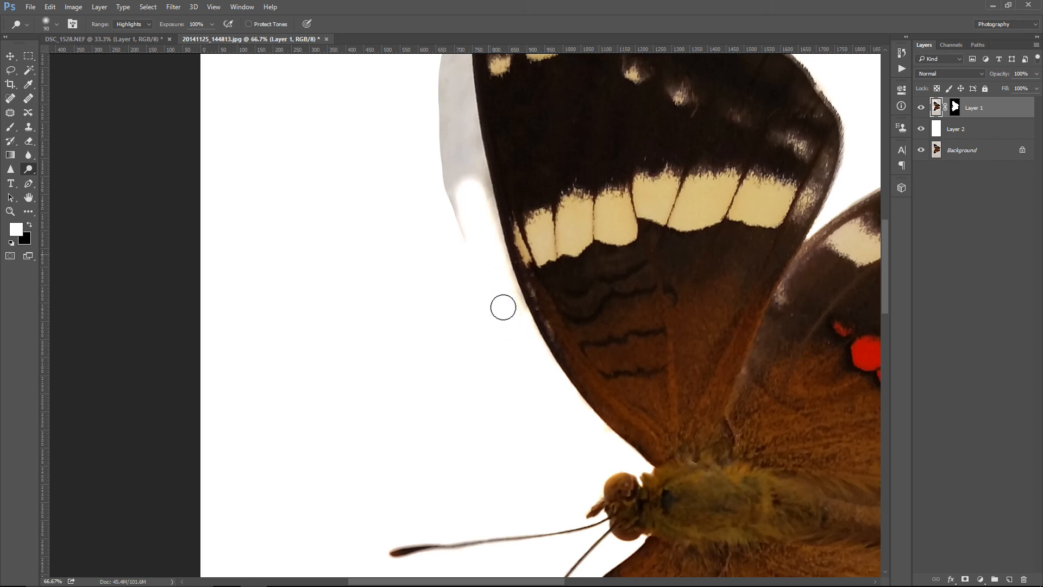
{"action": "mouse_move", "coordinate": [472, 287]}
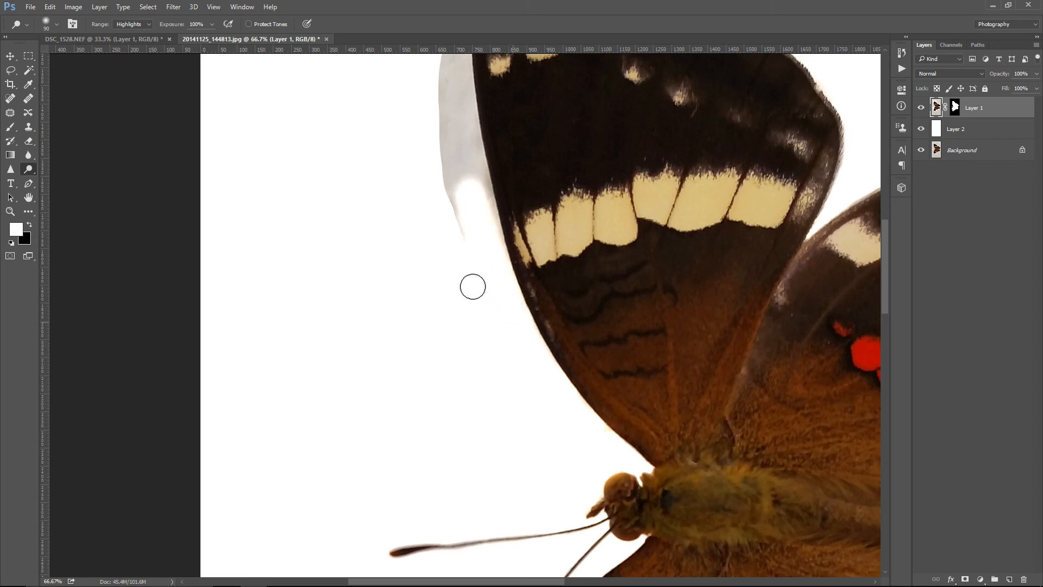